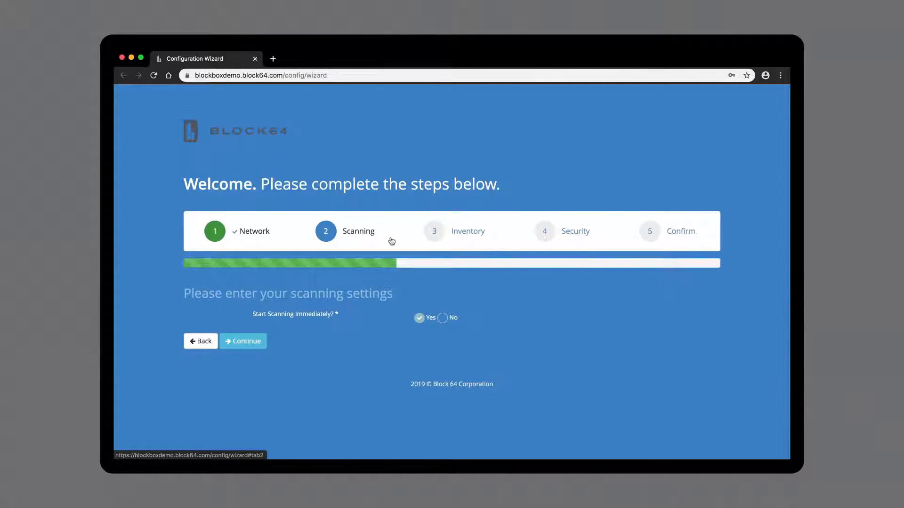
Step: Continue past the Scanning step with 'Start Scanning Immediately' left at Yes, reaching the dashboard
{"action": "left_click", "coordinate": [243, 341]}
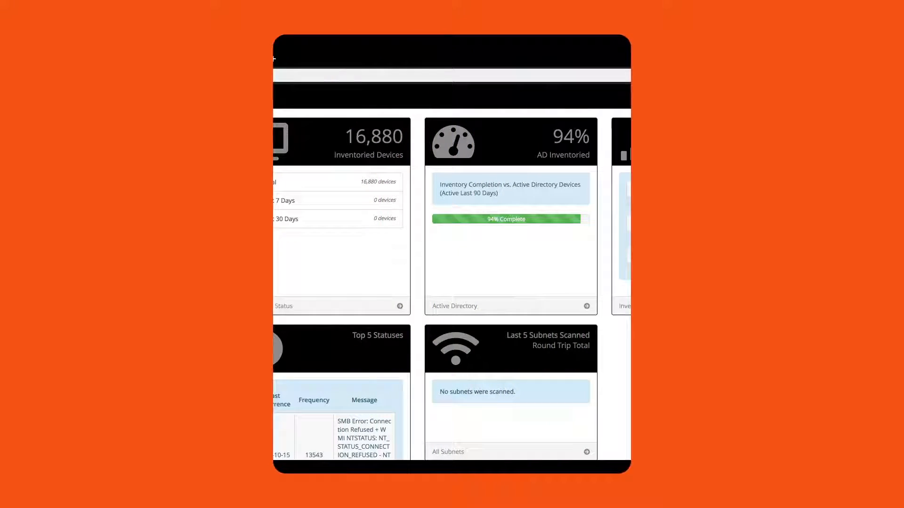
Step: Review the Active Directory discovery report charts before moving to the Virtual Environment report
{"action": "left_click", "coordinate": [153, 179]}
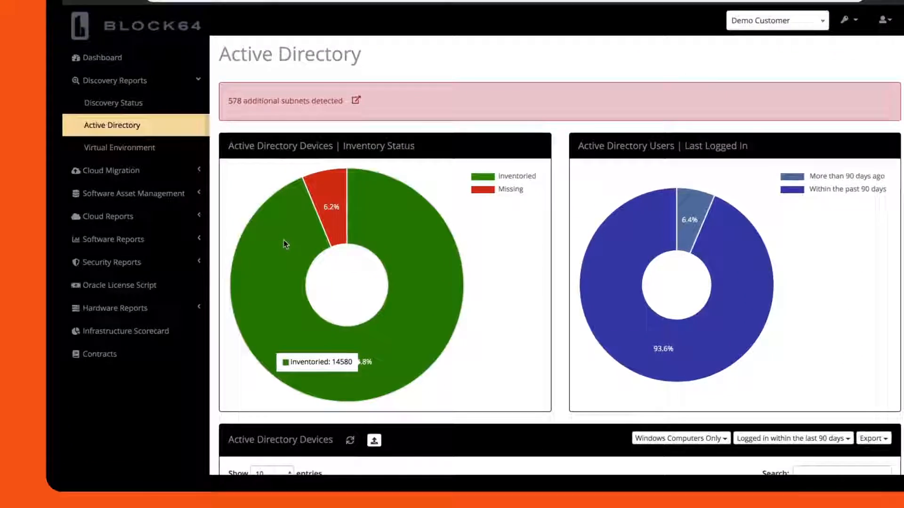
{"action": "scroll", "scroll_direction": "down", "scroll_amount": 3}
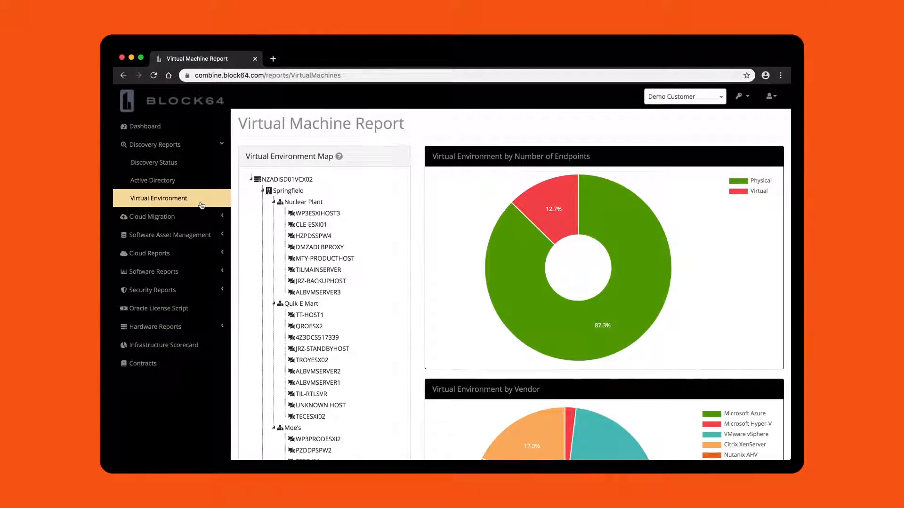
Step: View the Office 365 Service Entitlement report under Cloud Reports, then return to the dashboard's report menu
{"action": "left_click", "coordinate": [150, 200]}
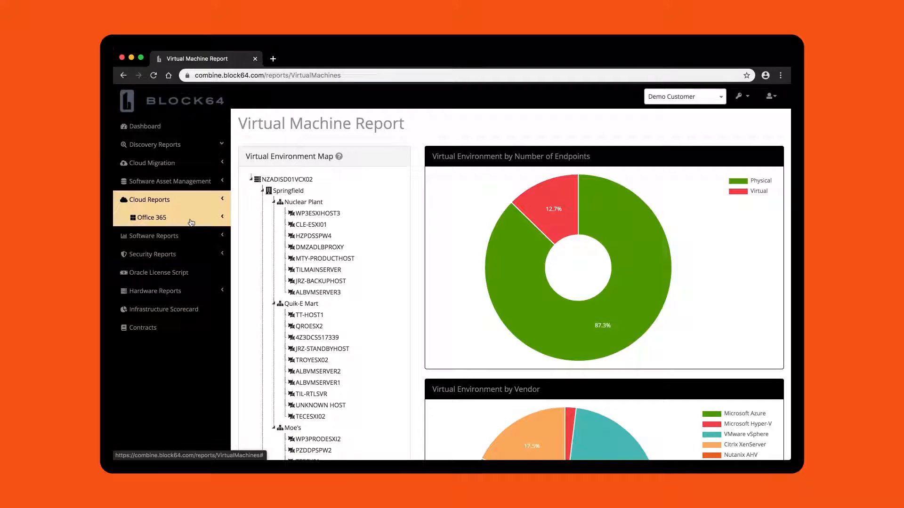
{"action": "left_click", "coordinate": [151, 218]}
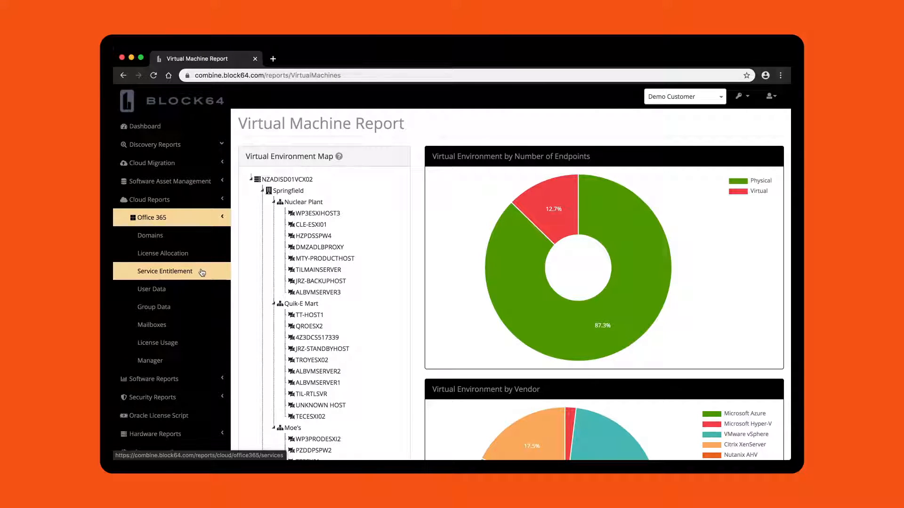
{"action": "left_click", "coordinate": [164, 271]}
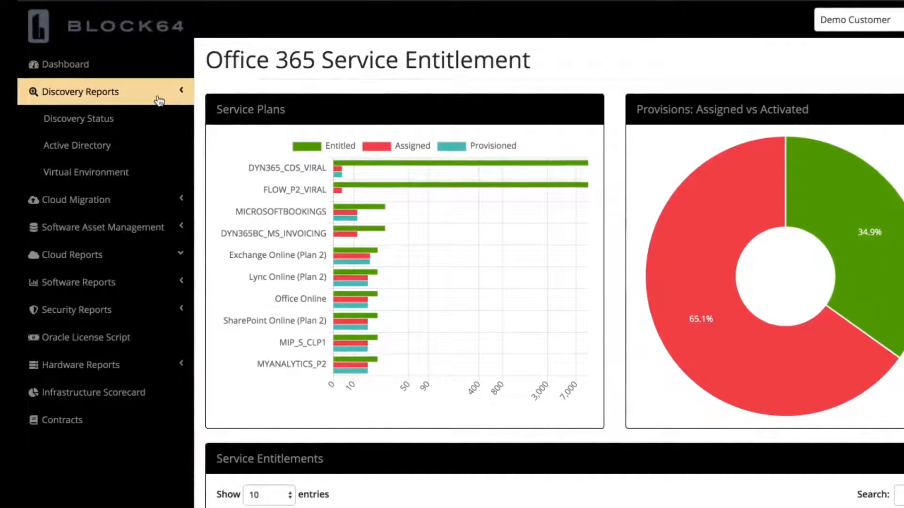
{"action": "left_click", "coordinate": [79, 118]}
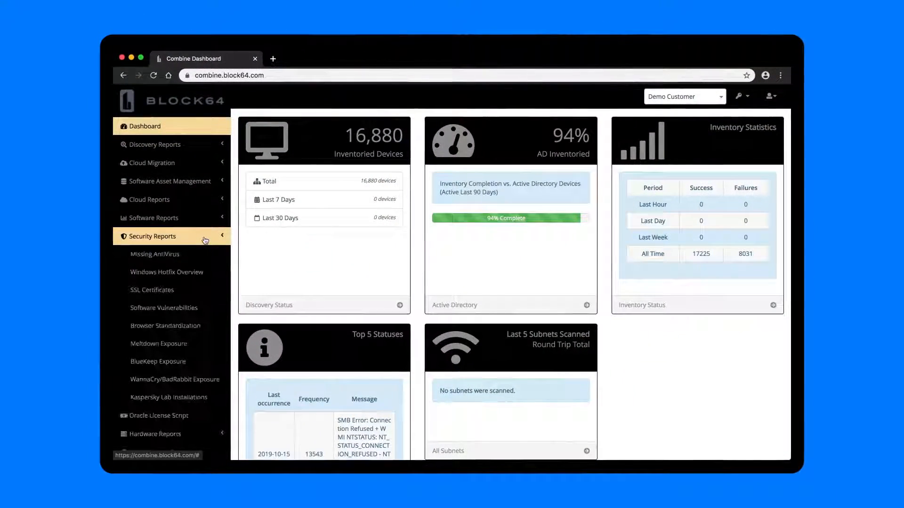
Step: View the WannaCry/Bad Rabbit exposure report (97.7% safe), then reach the BitStream Control Panel
{"action": "left_click", "coordinate": [174, 380]}
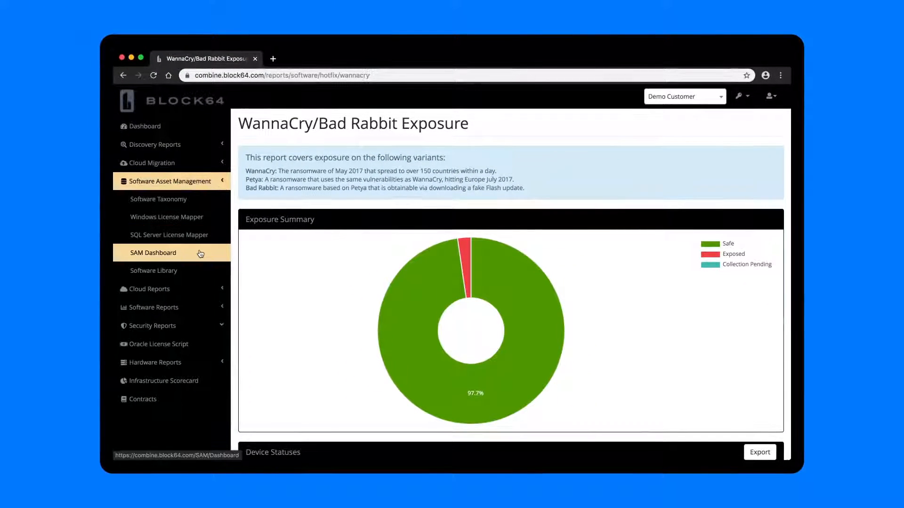
{"action": "left_click", "coordinate": [152, 252]}
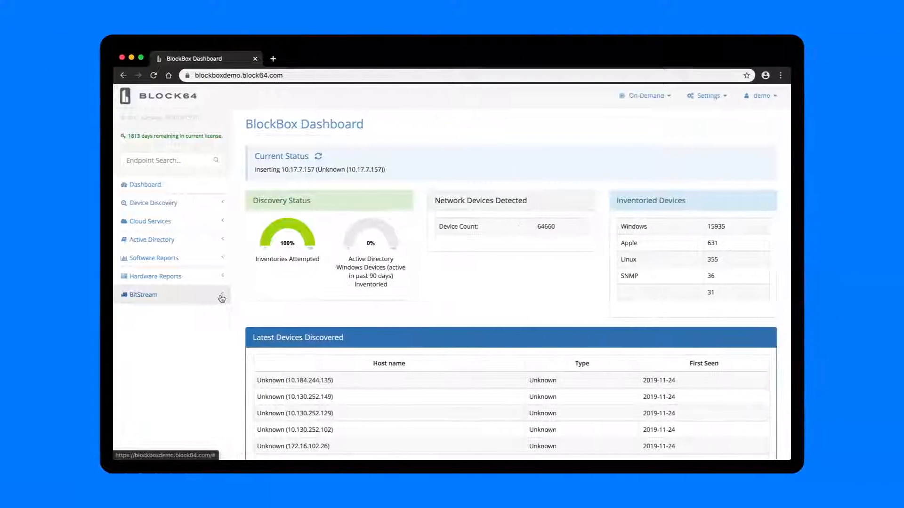
{"action": "left_click", "coordinate": [142, 295]}
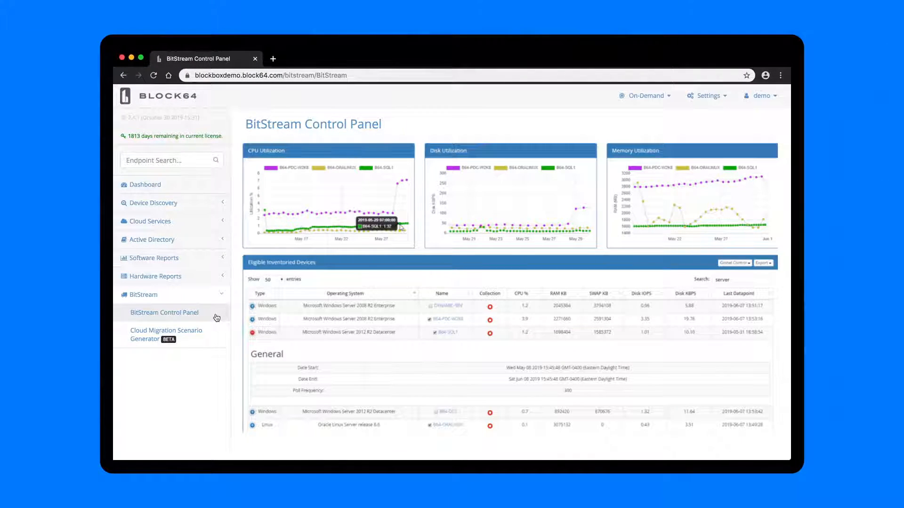